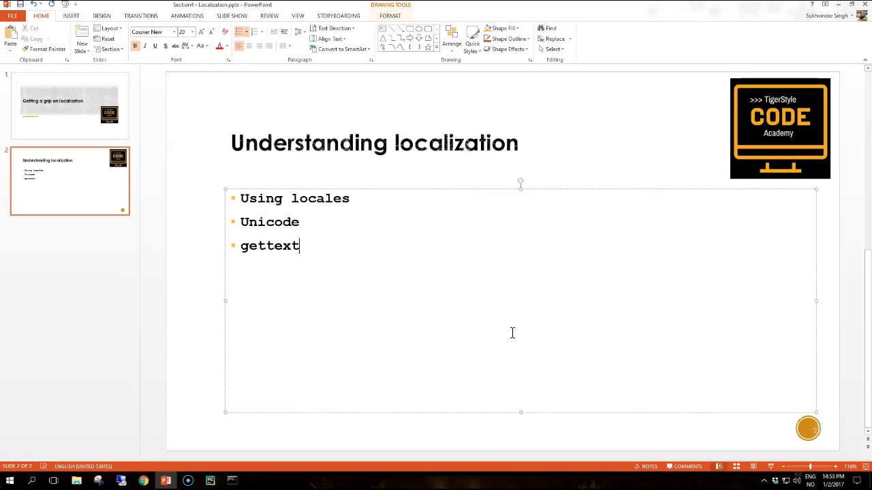
# Display the title slide from the slide thumbnail pane
pyautogui.click(68, 107)
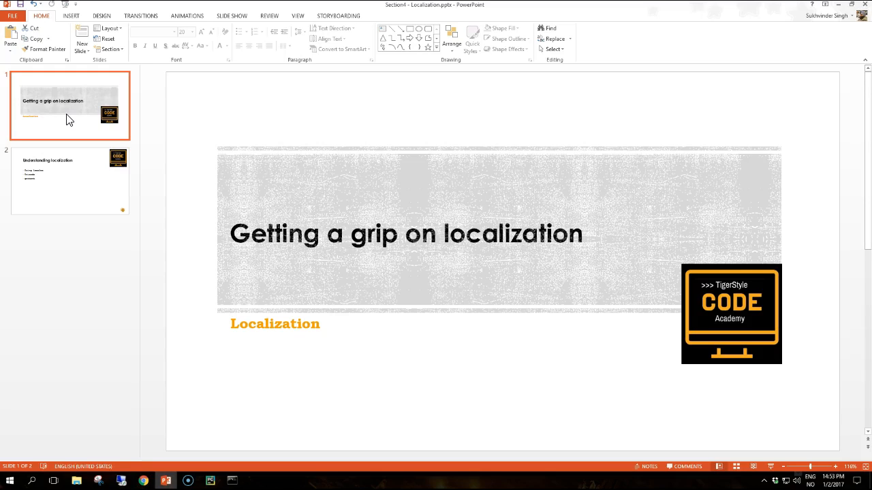
pyautogui.moveTo(10, 133)
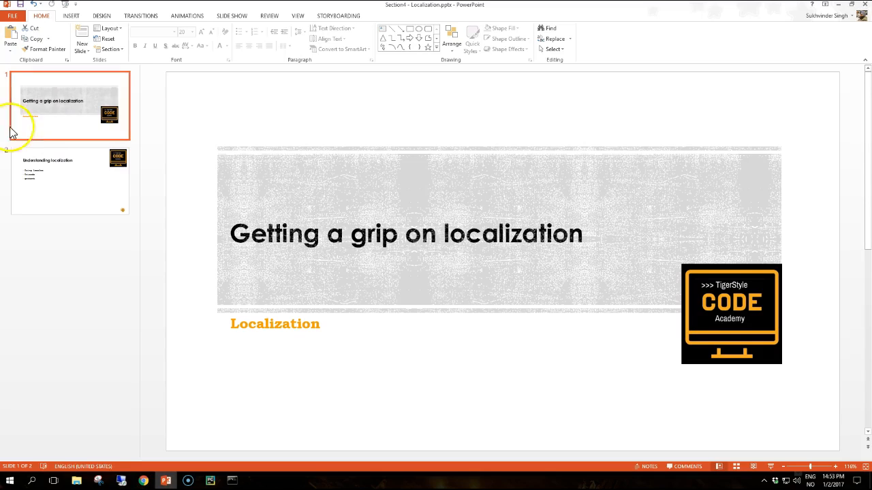
# Display the second slide from the slide thumbnail pane
pyautogui.click(68, 180)
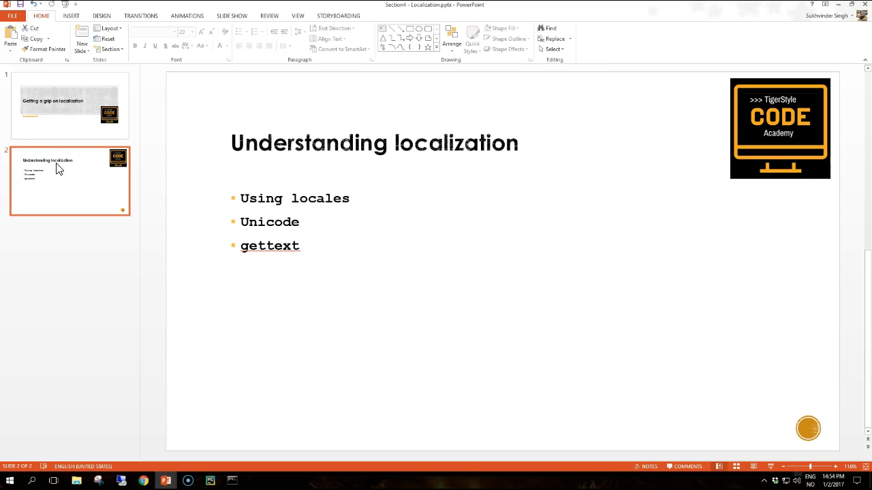
pyautogui.moveTo(57, 168)
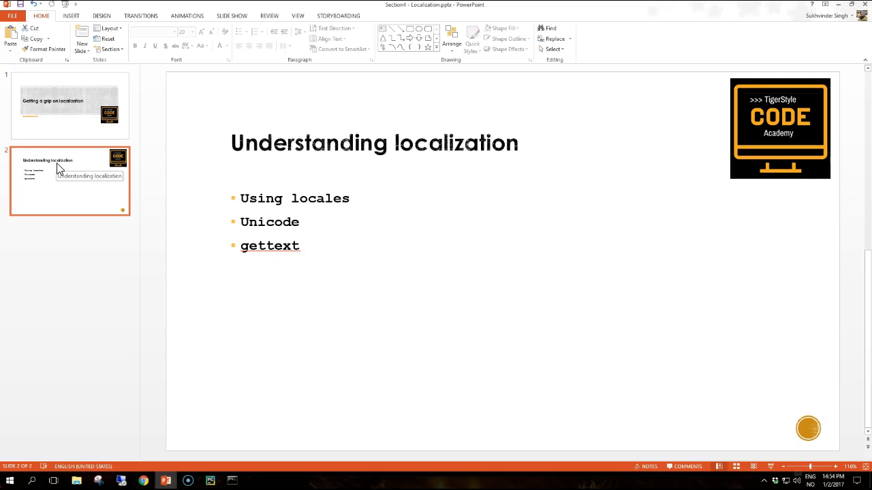
pyautogui.moveTo(57, 169)
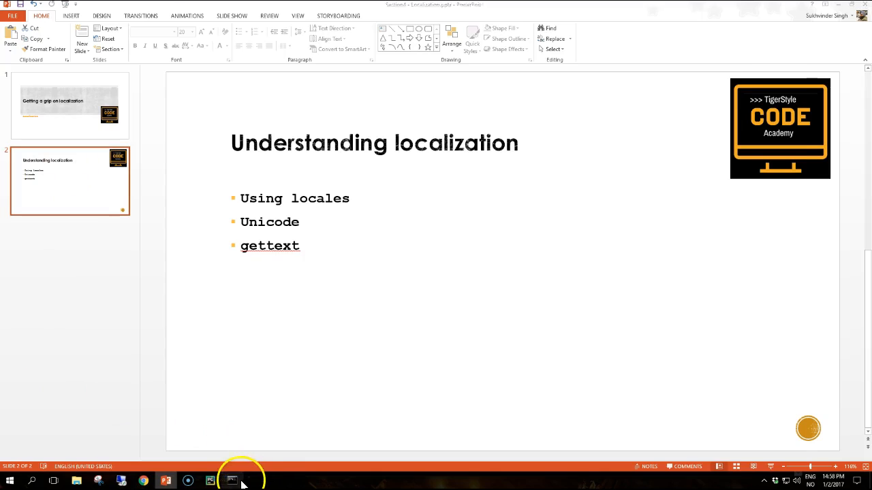
# Restart the Python interpreter and import locale as loc and time
pyautogui.click(231, 481)
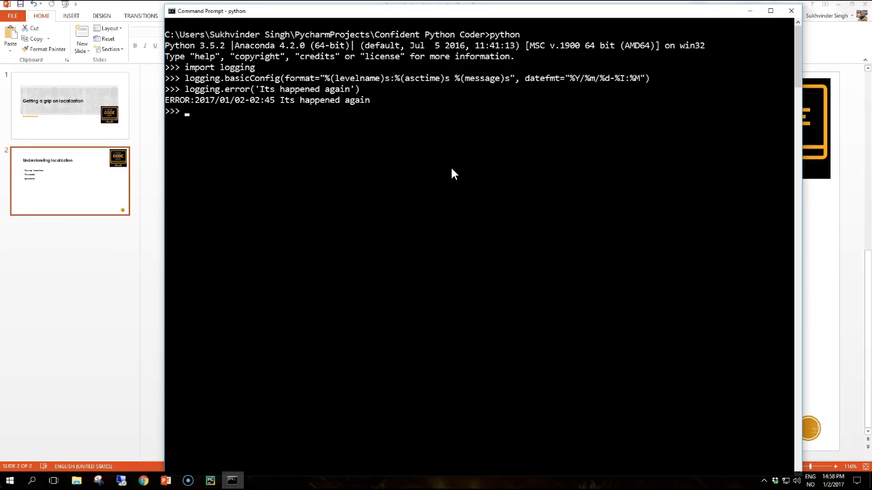
pyautogui.write('quit()')
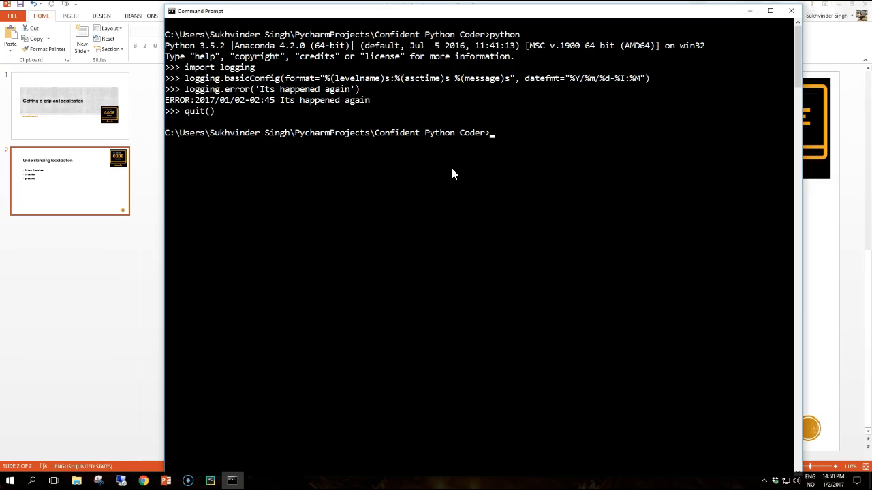
pyautogui.write('python')
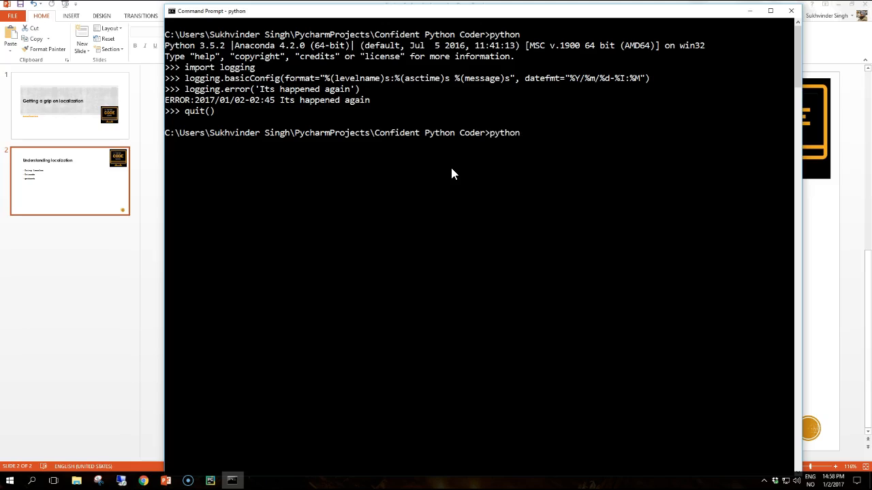
pyautogui.write('im')
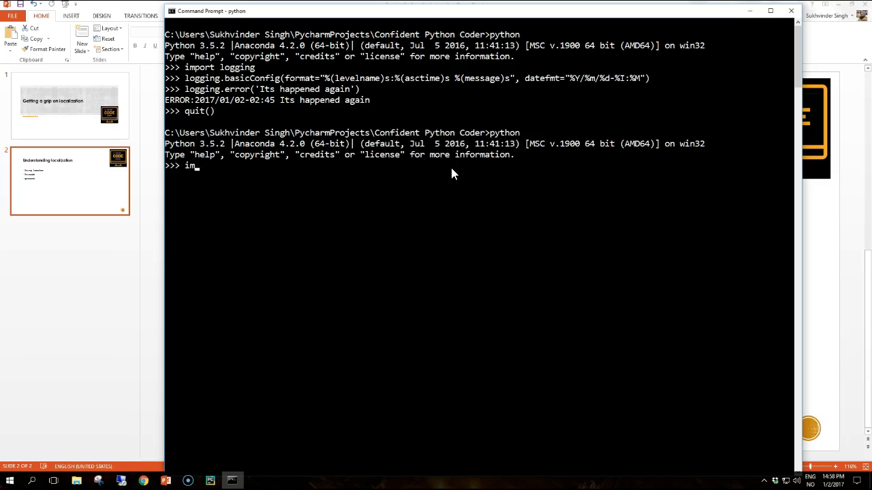
pyautogui.write('port')
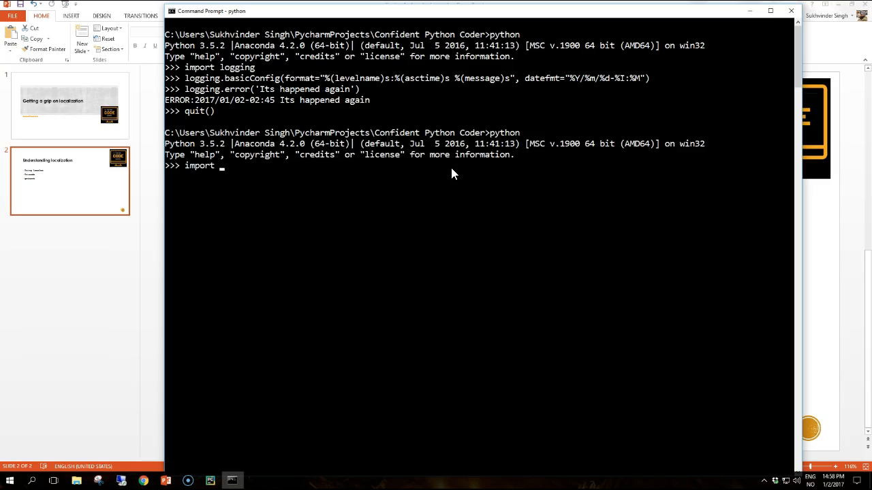
pyautogui.write('locale as loc')
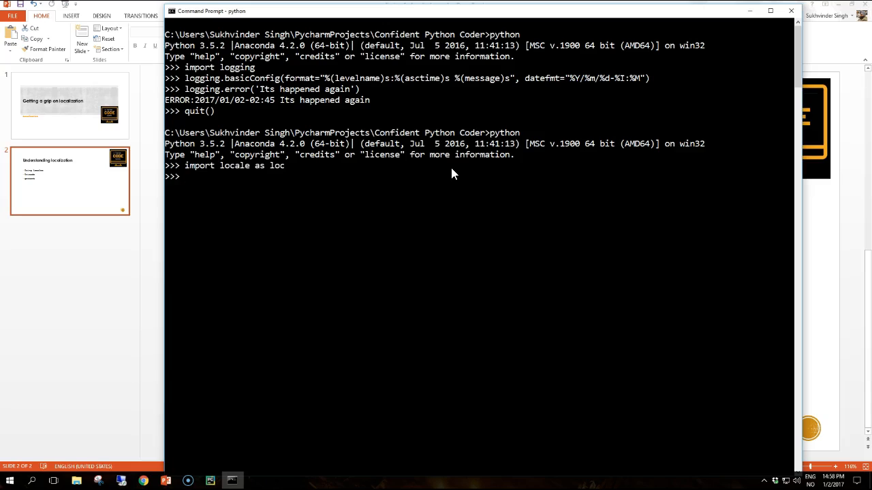
pyautogui.write('import time')
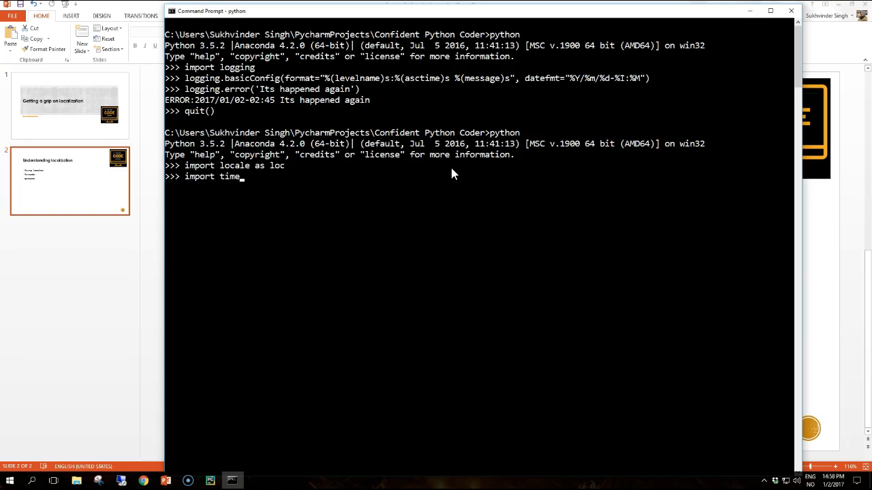
# Run loc.setlocale(loc.LC_ALL,'') to apply the system default locale, returning 'English_United States.1252'
pyautogui.write('loc')
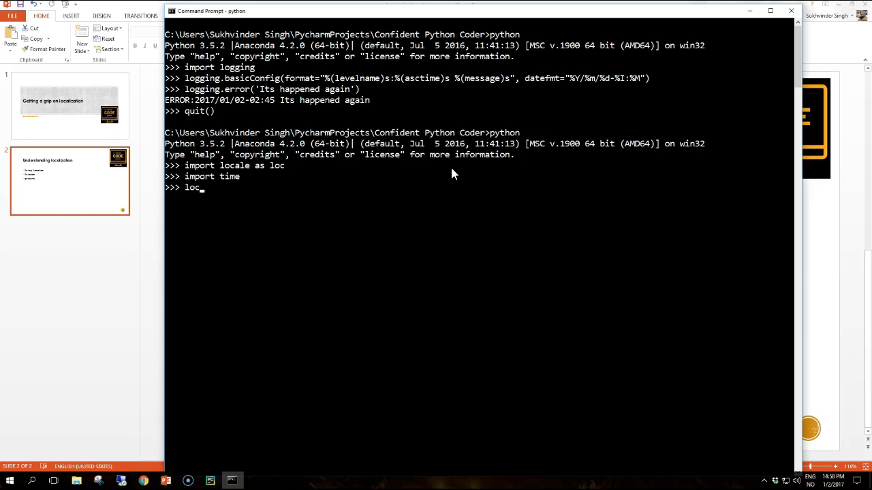
pyautogui.write('.setlo')
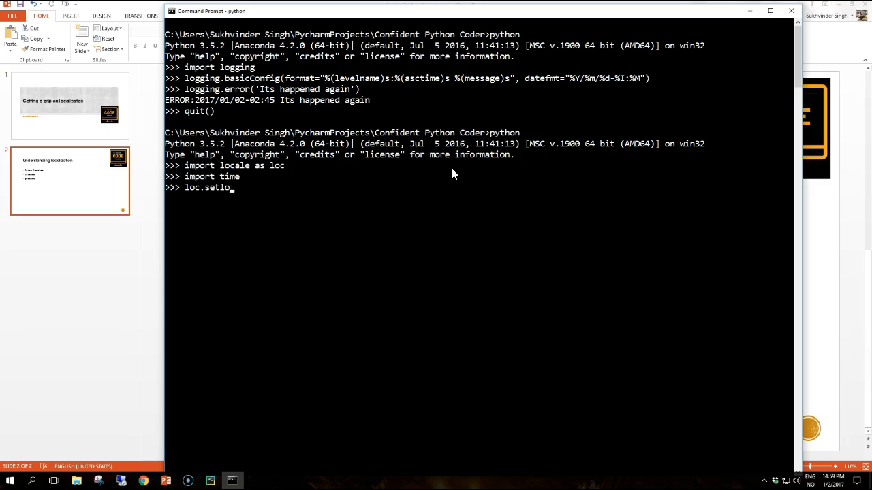
pyautogui.write('cale()')
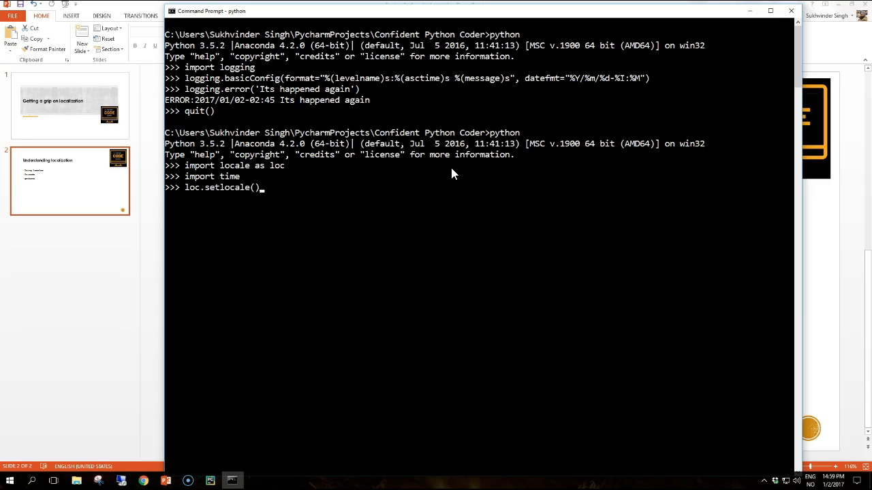
pyautogui.write('loc.LA')
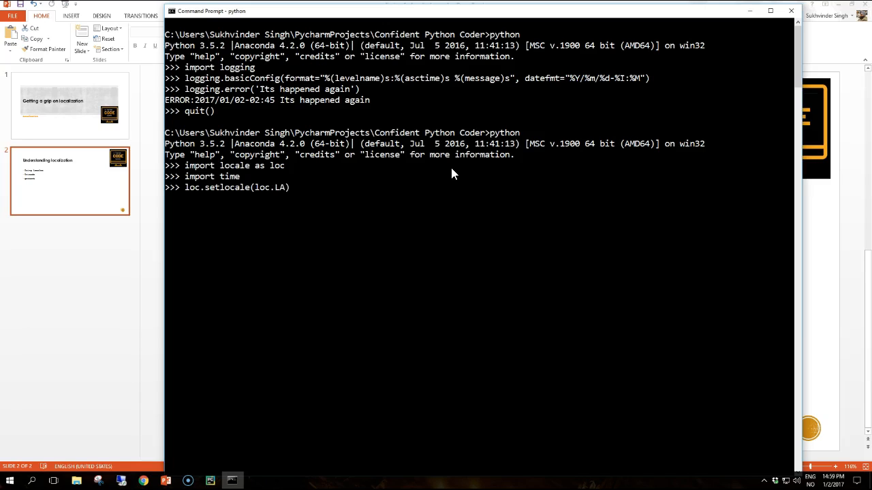
pyautogui.write('C_A')
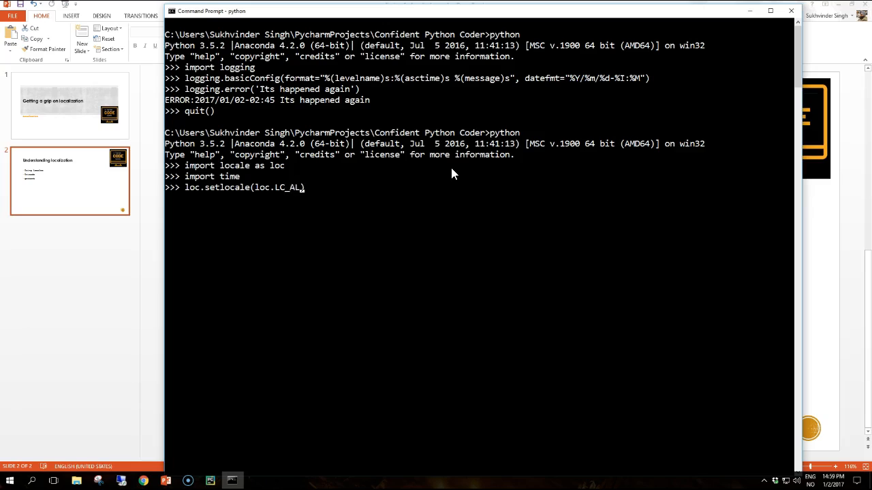
pyautogui.write("L,''")
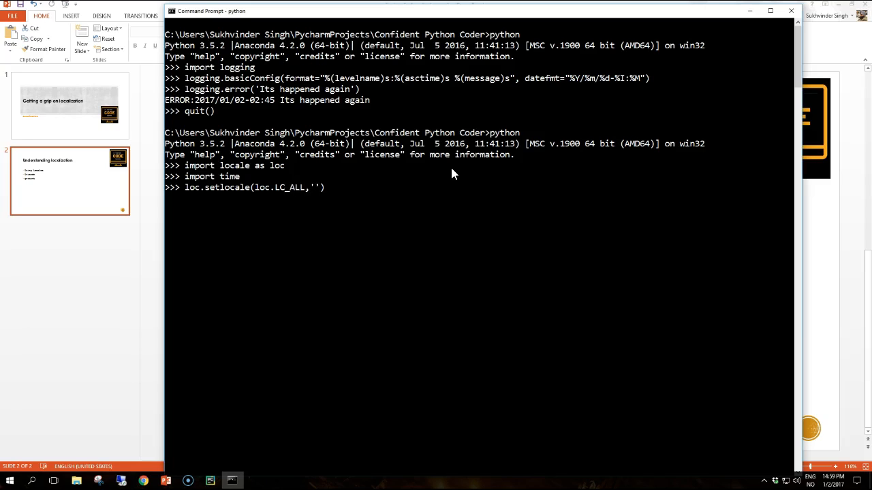
pyautogui.press('enter')
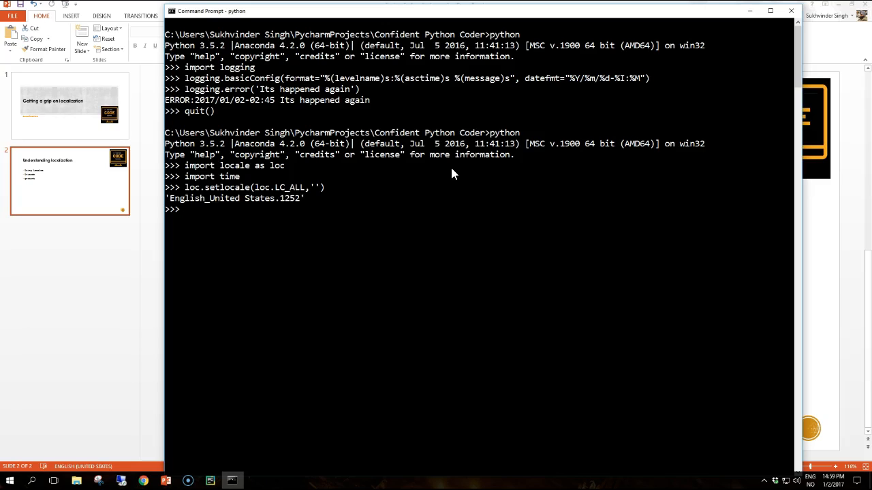
# Format 350 as locale currency with loc.currency(350), returning '$350.00'
pyautogui.write('loc.')
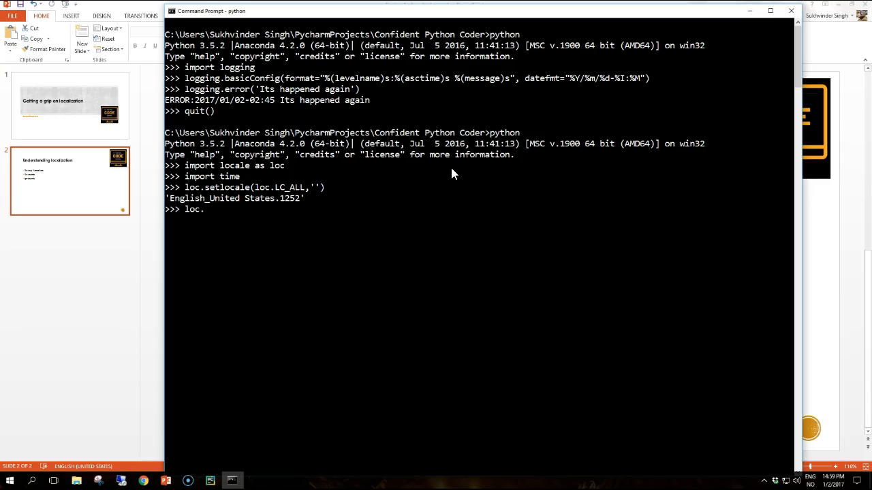
pyautogui.write('currency')
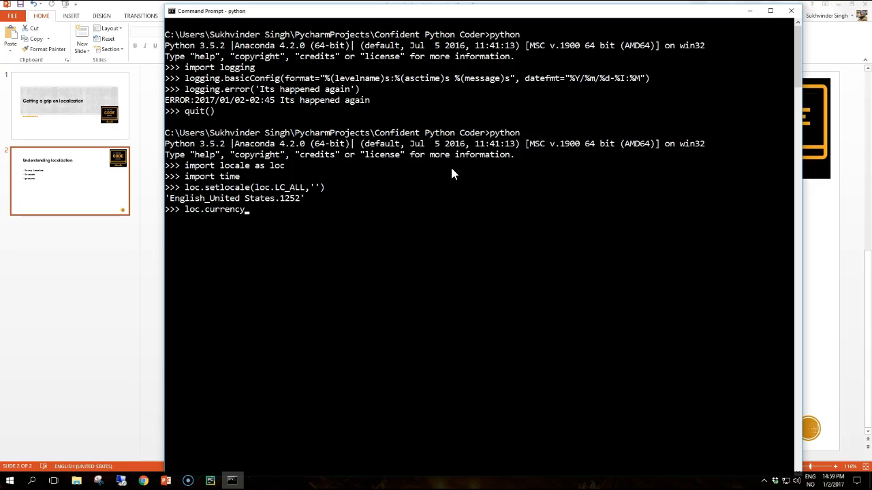
pyautogui.write('()')
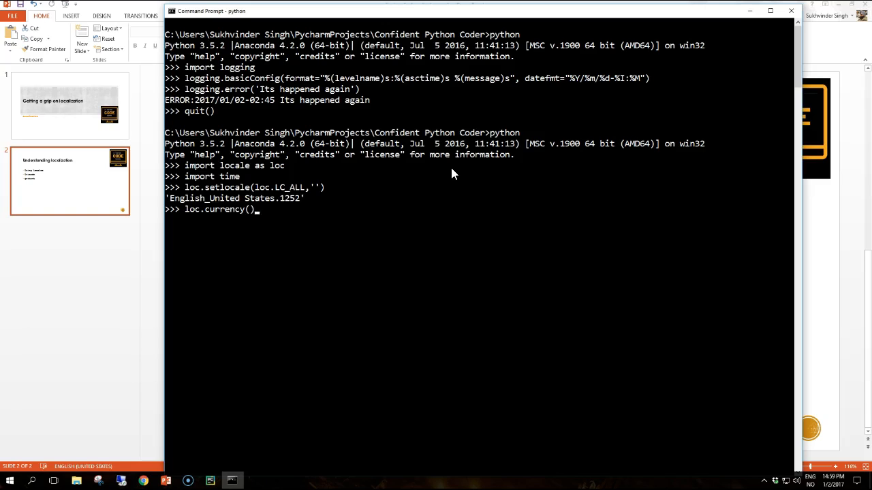
pyautogui.write('350)')
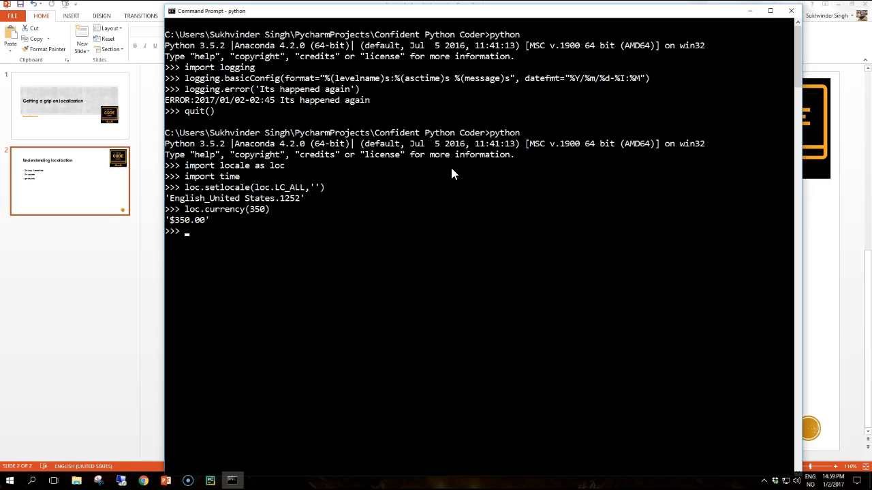
# Begin the call time.strftime("%x %X", t to format the locale date and time
pyautogui.write('time.strft')
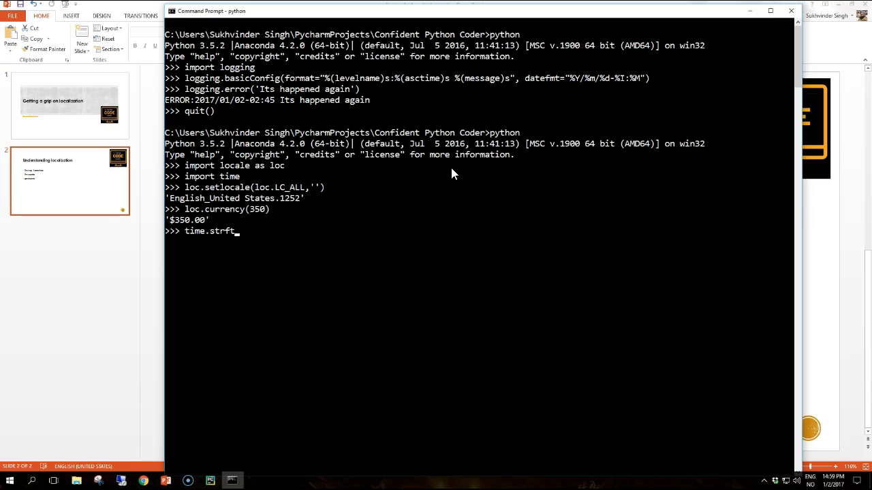
pyautogui.write('ime()')
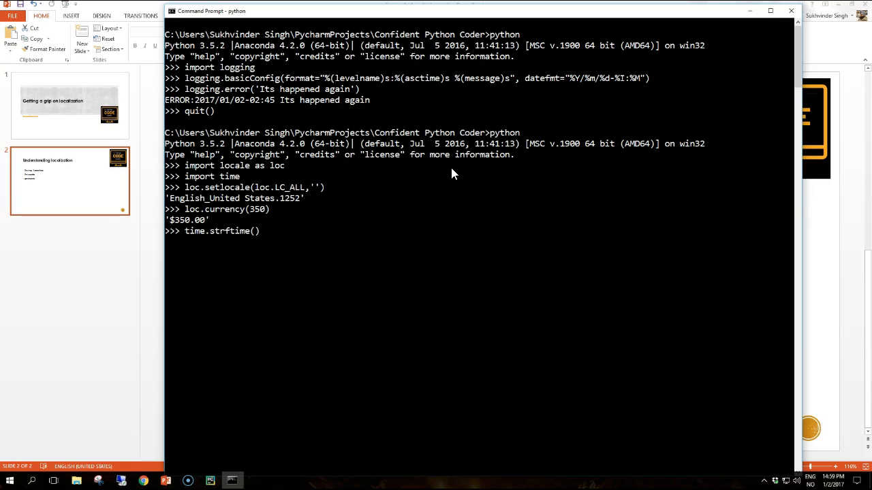
pyautogui.write('"')
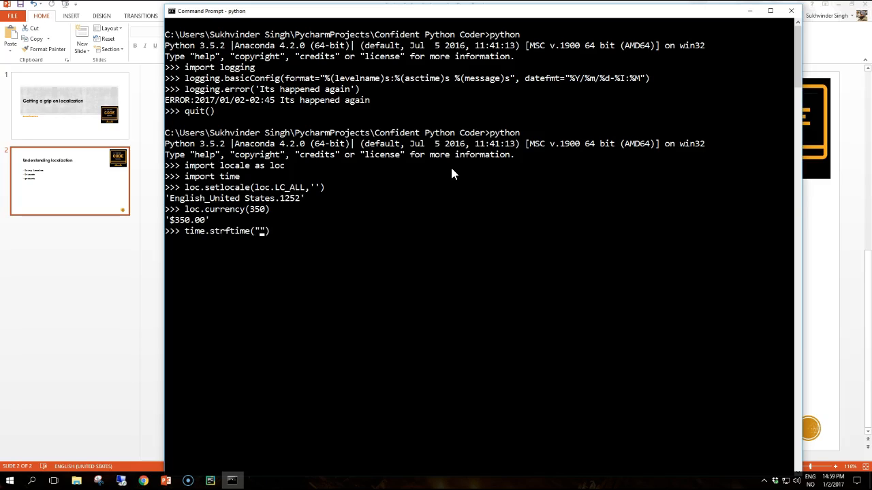
pyautogui.write('%')
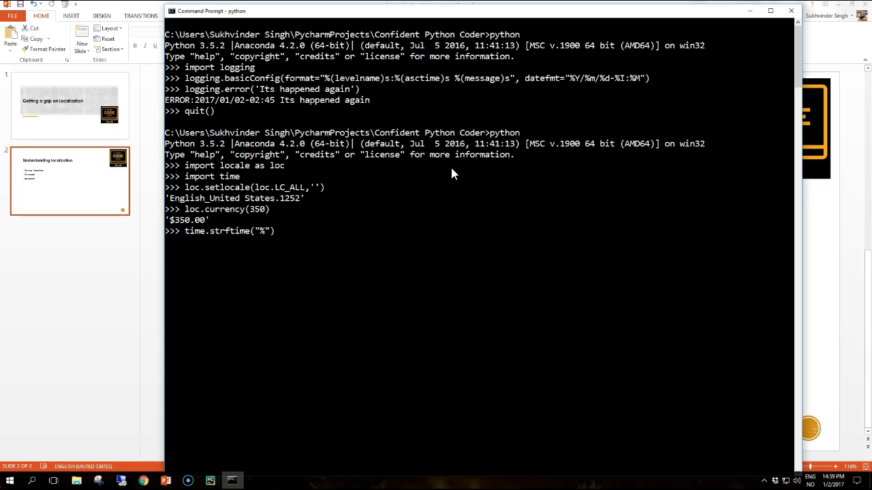
pyautogui.write('x')
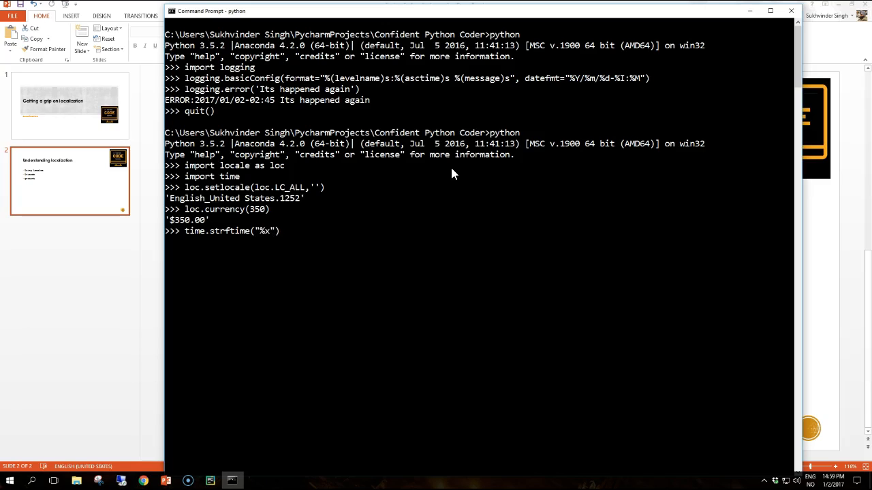
pyautogui.write('%X')
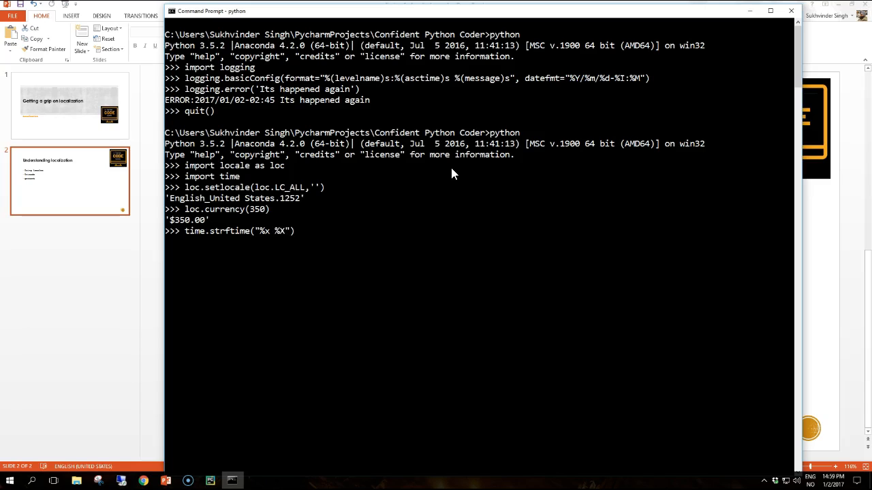
pyautogui.write(', t')
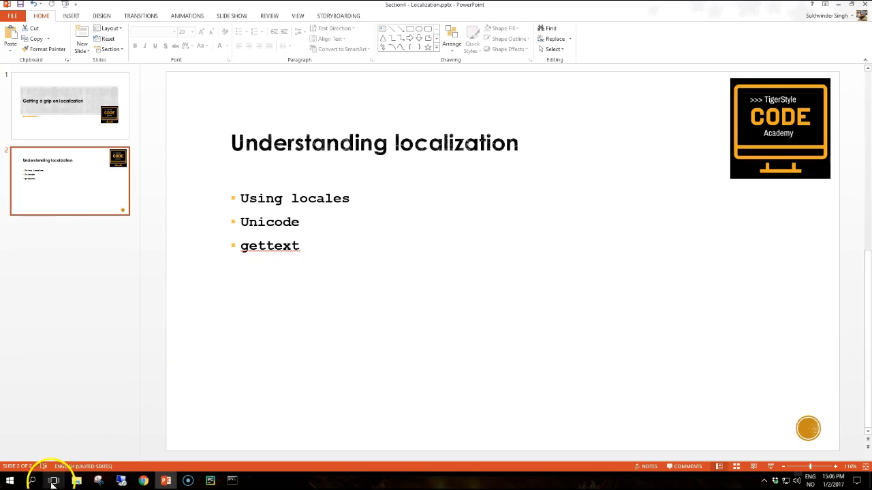
pyautogui.moveTo(422, 267)
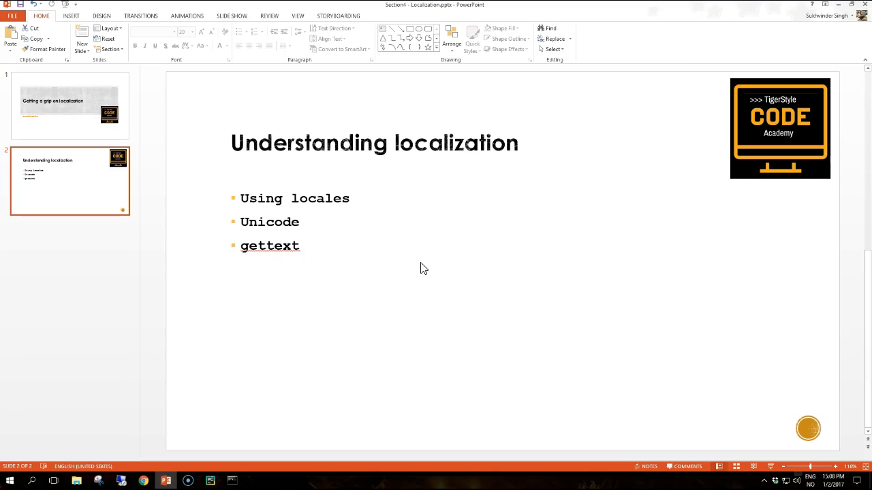
pyautogui.moveTo(391, 244)
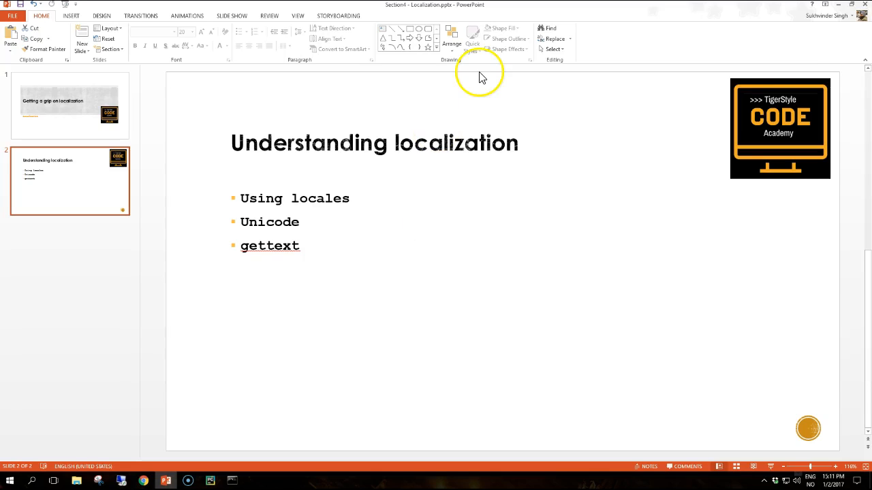
pyautogui.moveTo(366, 252)
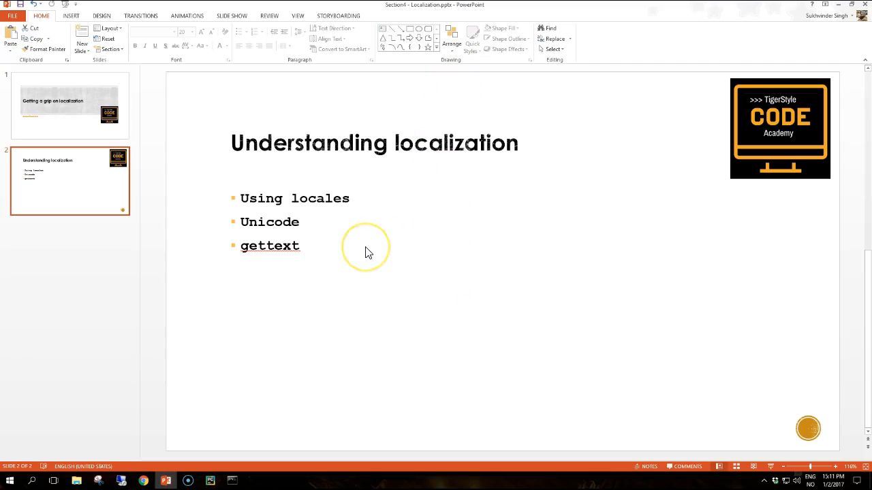